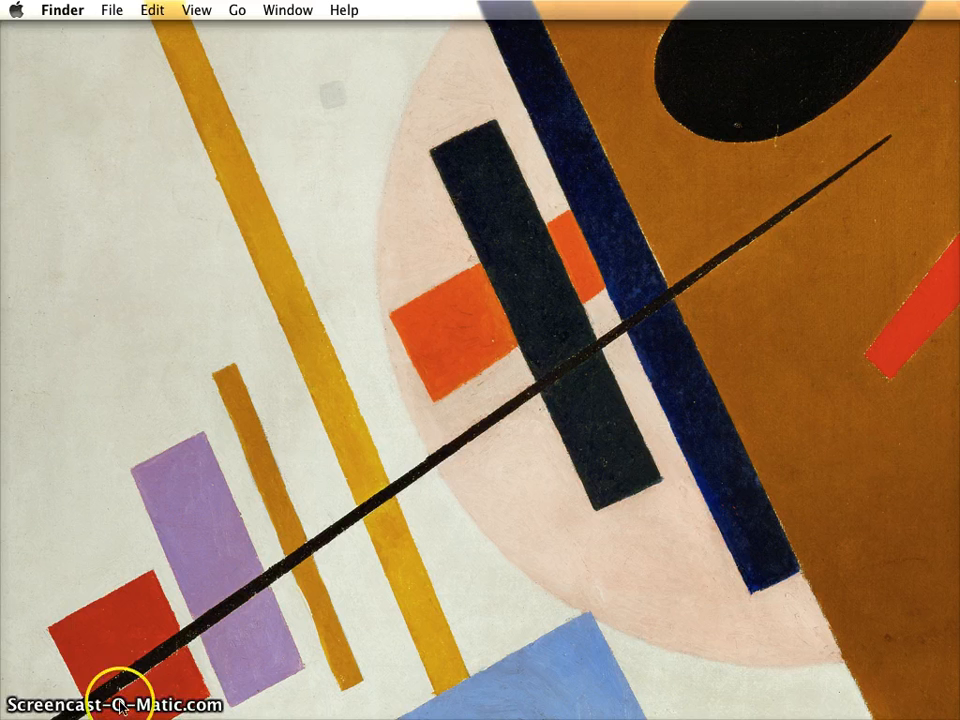
Open the Apple menu to reach System Preferences.
click(16, 8)
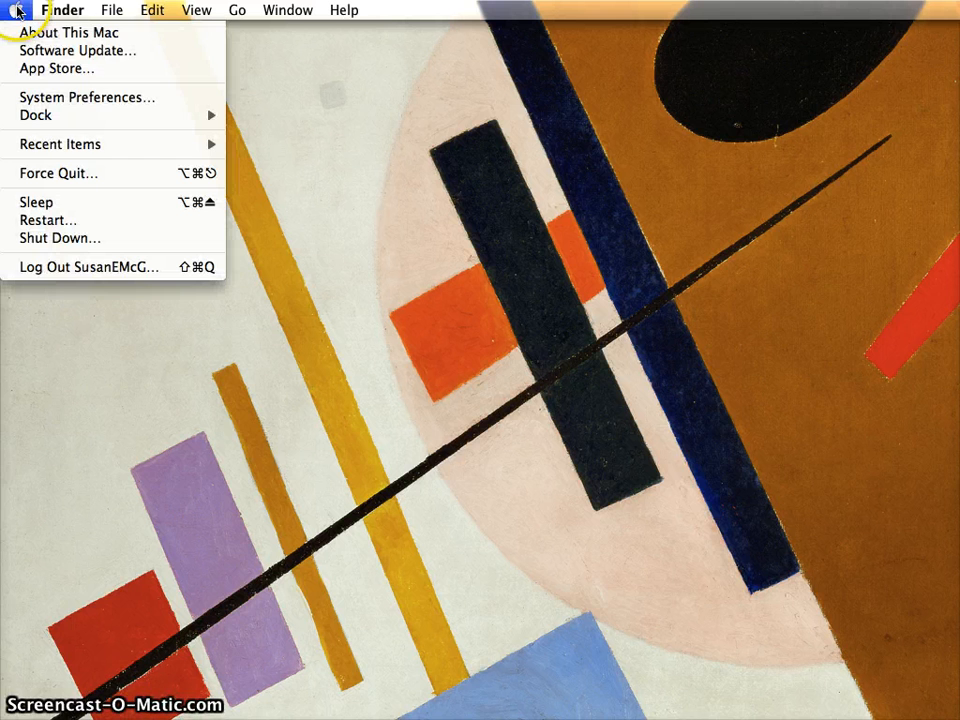
mouse_move(76, 50)
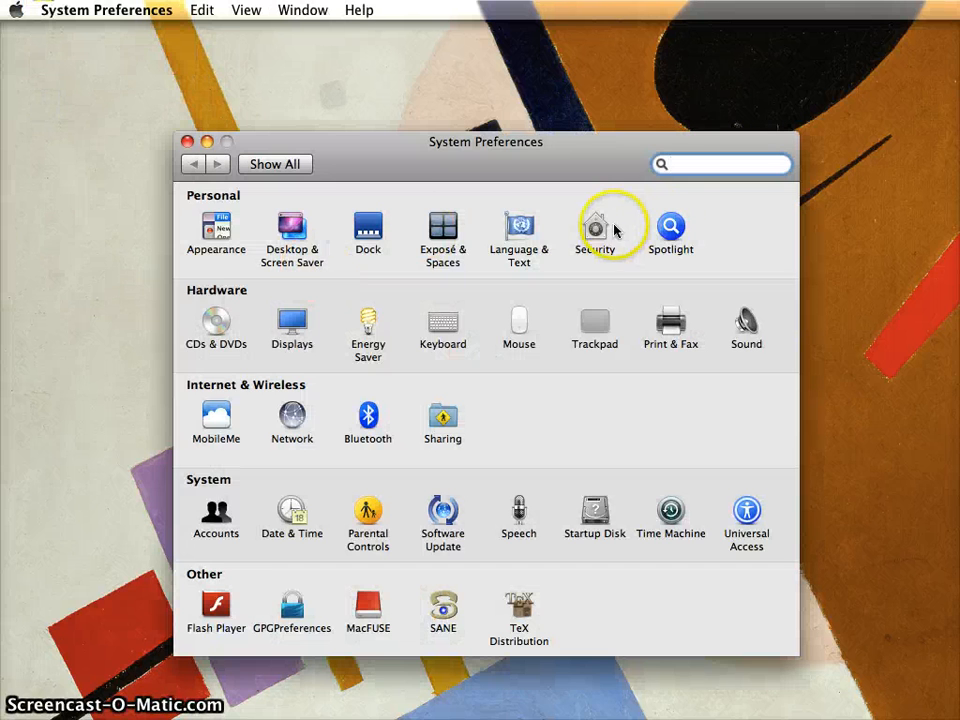
Show the Security pane's FileVault section, glancing at General on the way.
click(594, 228)
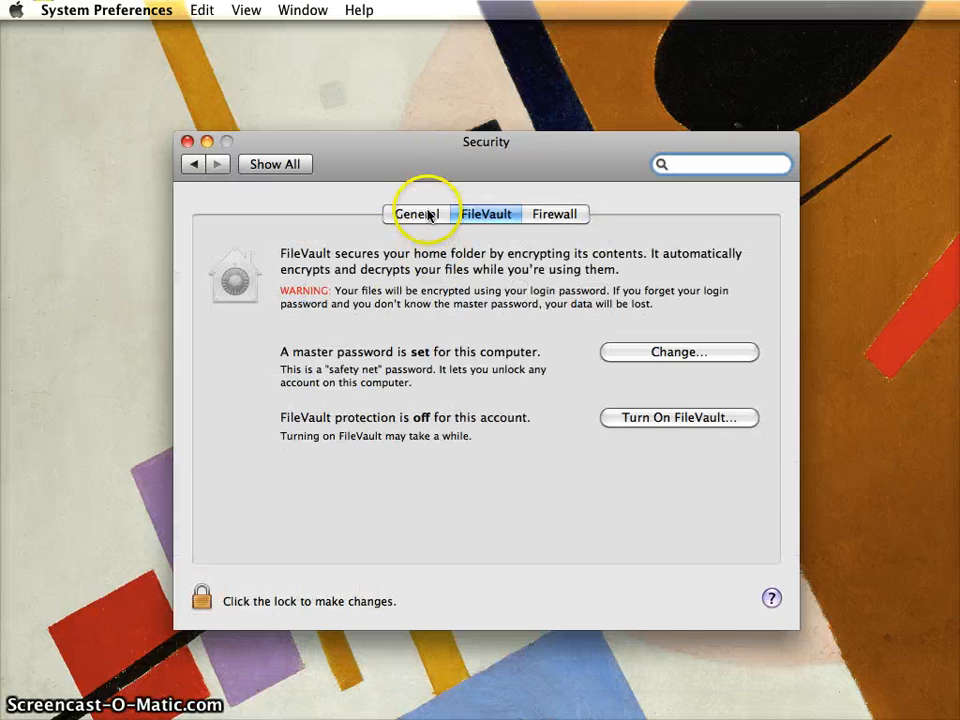
click(418, 212)
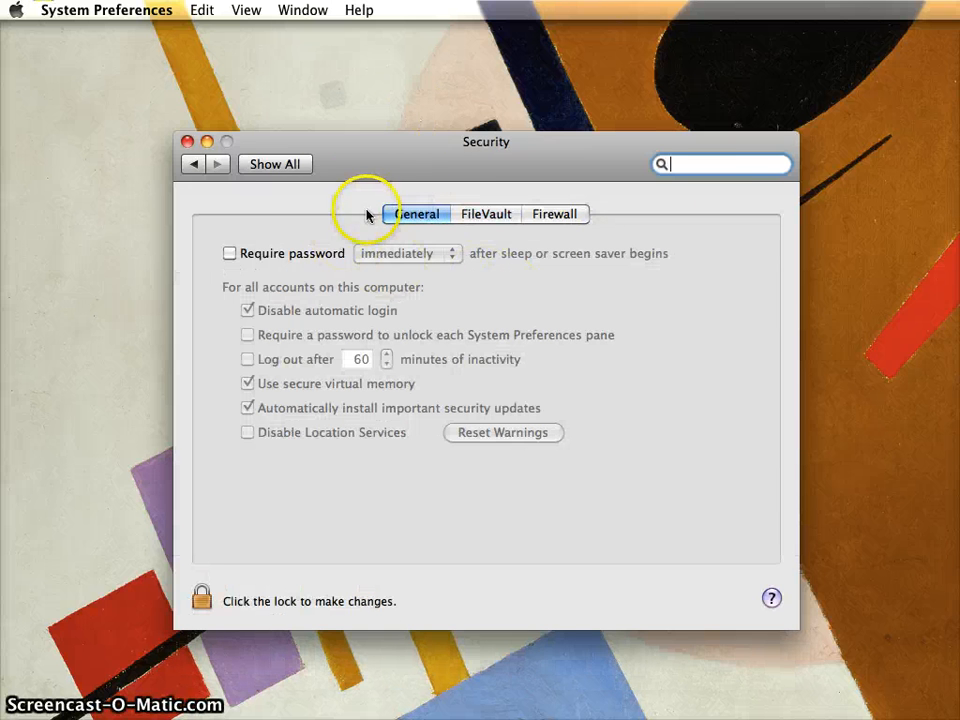
click(486, 212)
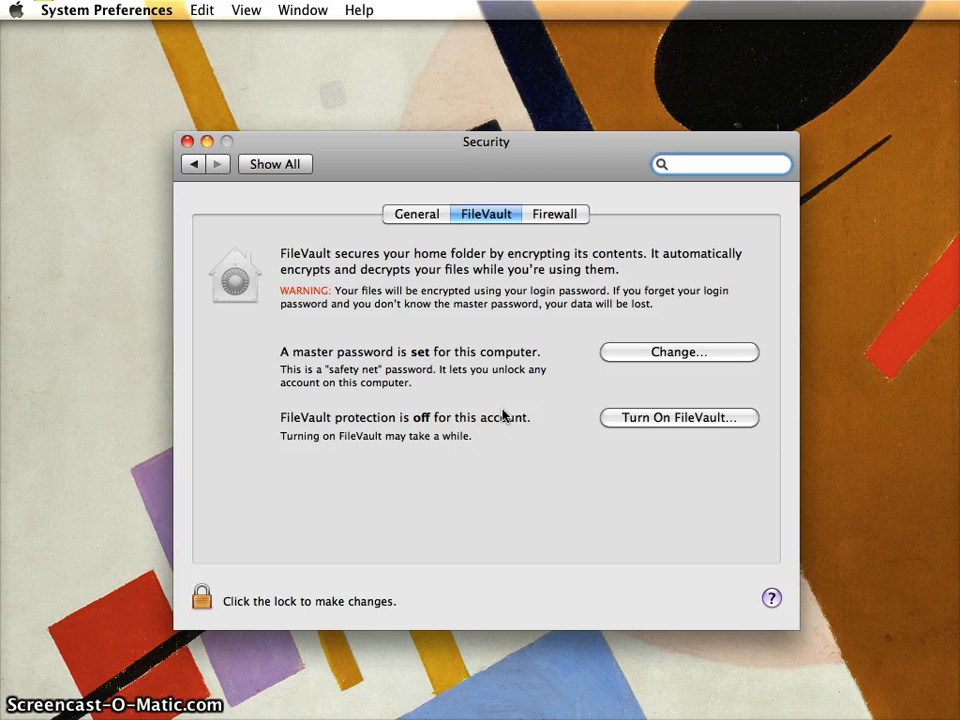
Start Turn On FileVault repeatedly until the administrator password prompt appears.
click(720, 164)
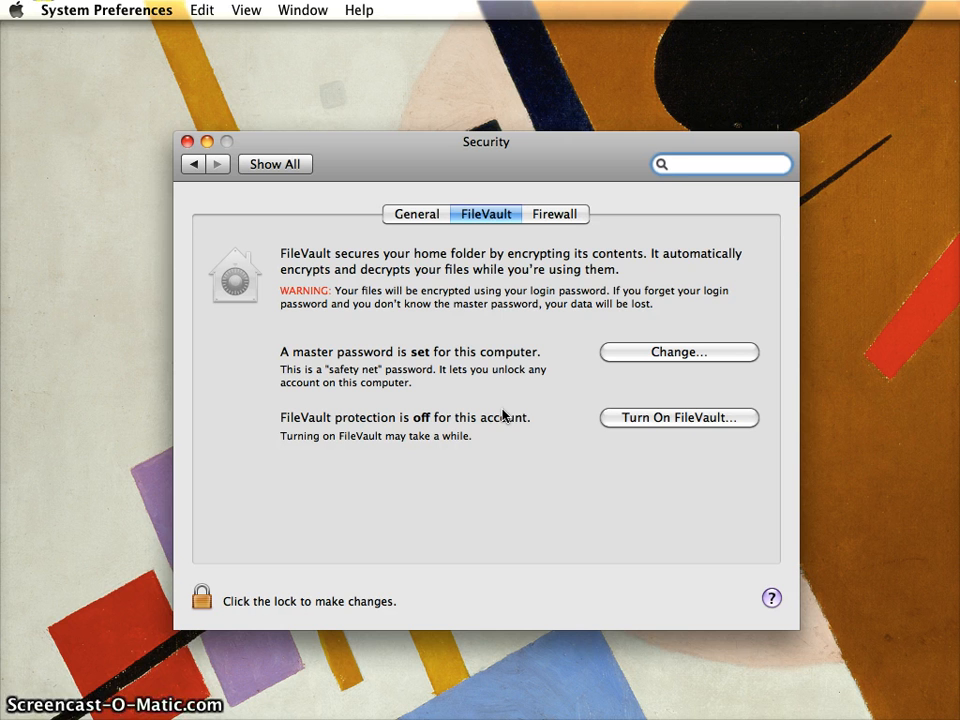
click(720, 164)
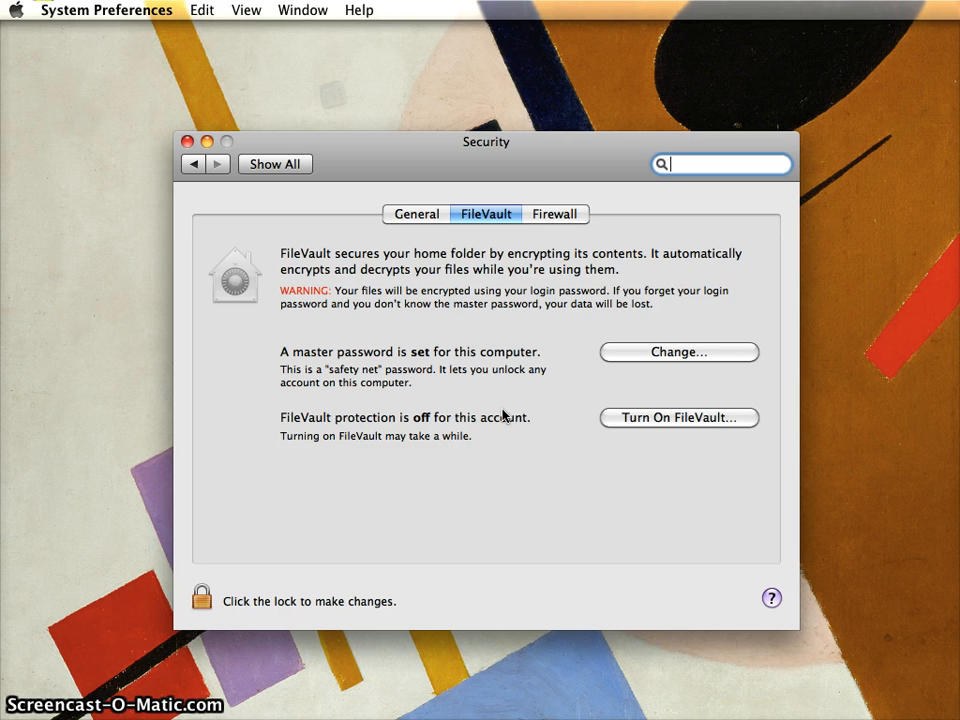
mouse_move(588, 356)
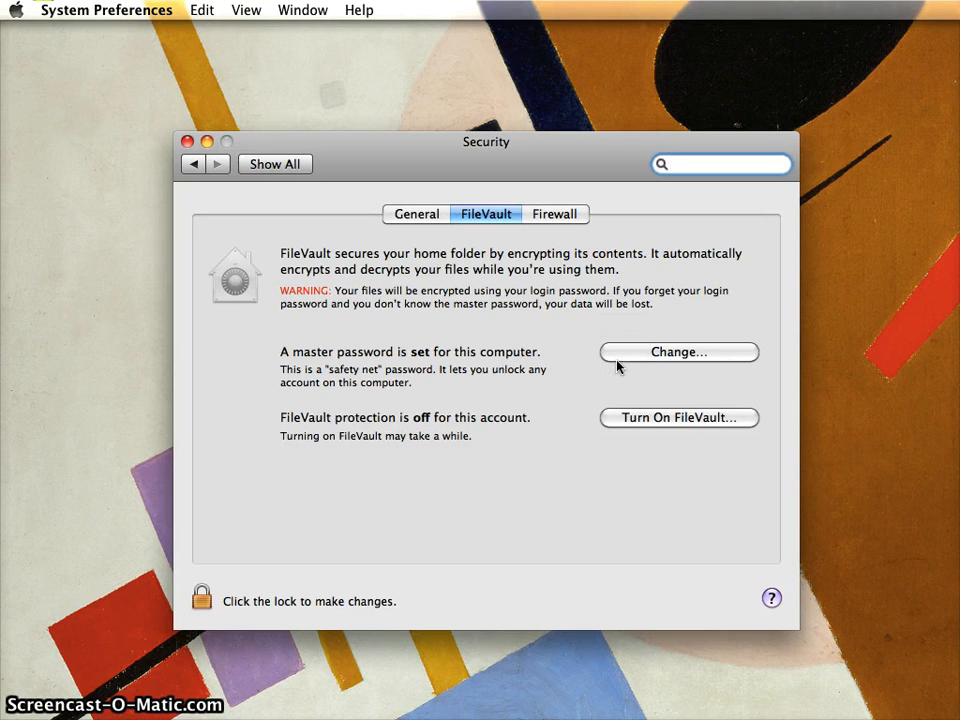
click(720, 164)
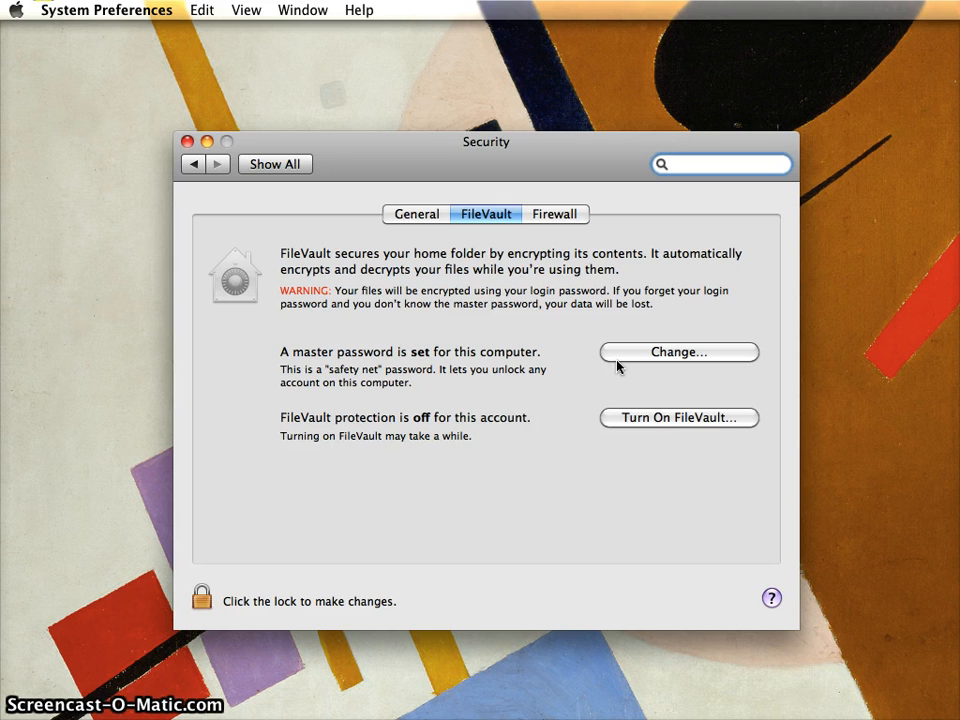
click(720, 164)
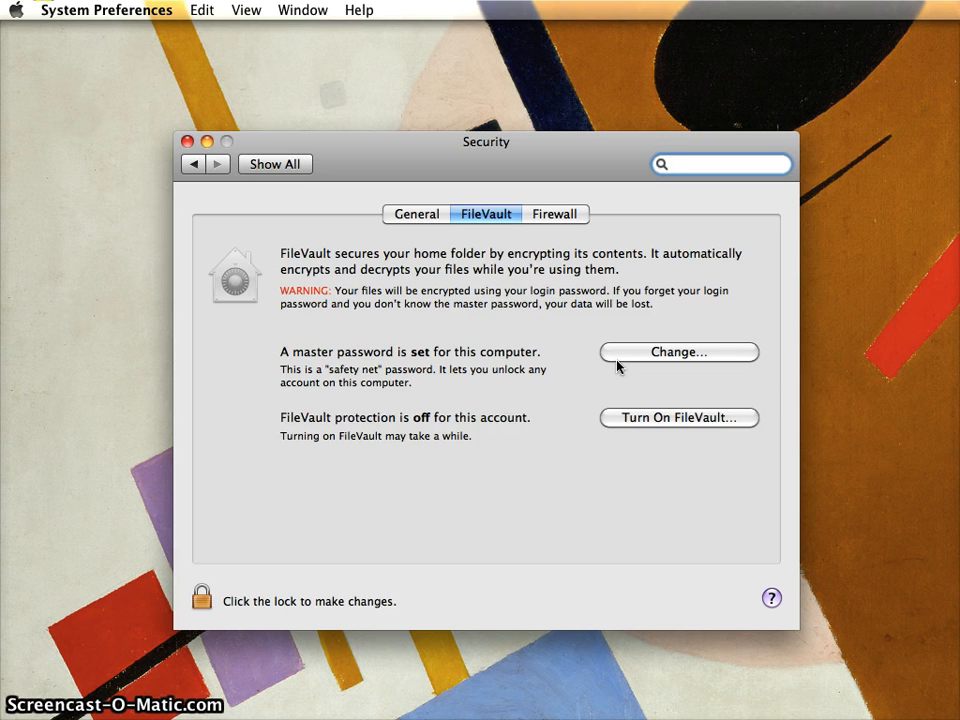
click(720, 164)
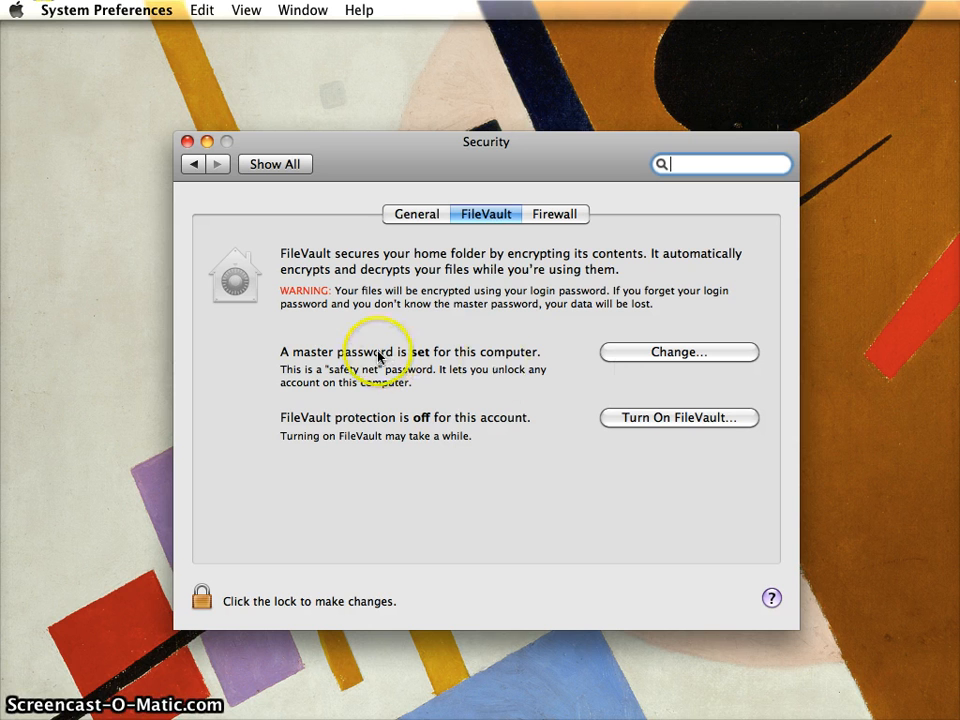
mouse_move(450, 324)
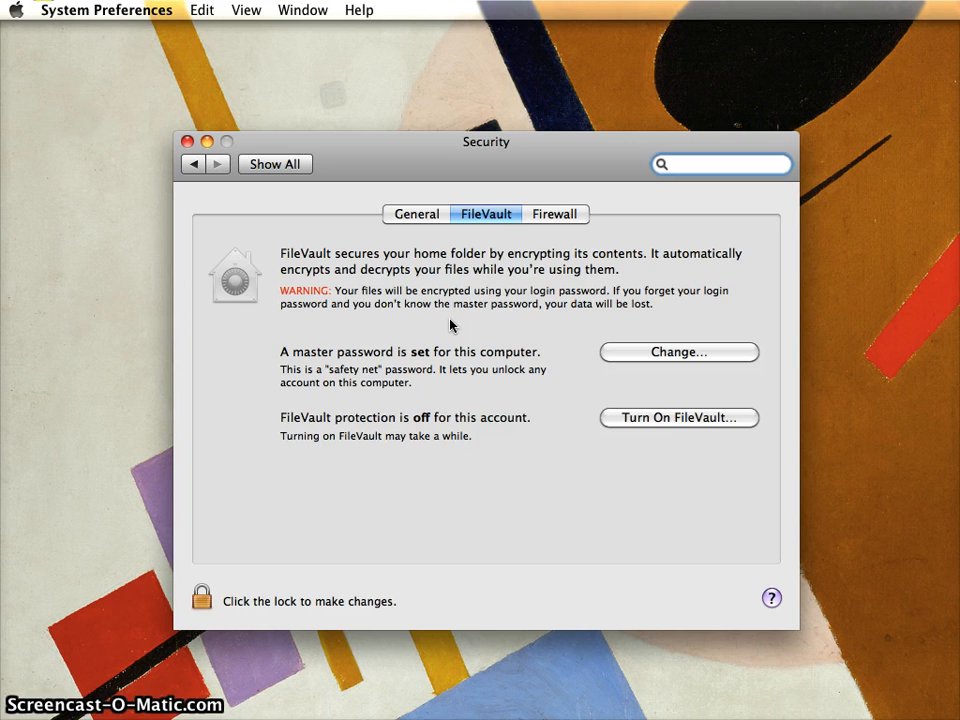
mouse_move(524, 518)
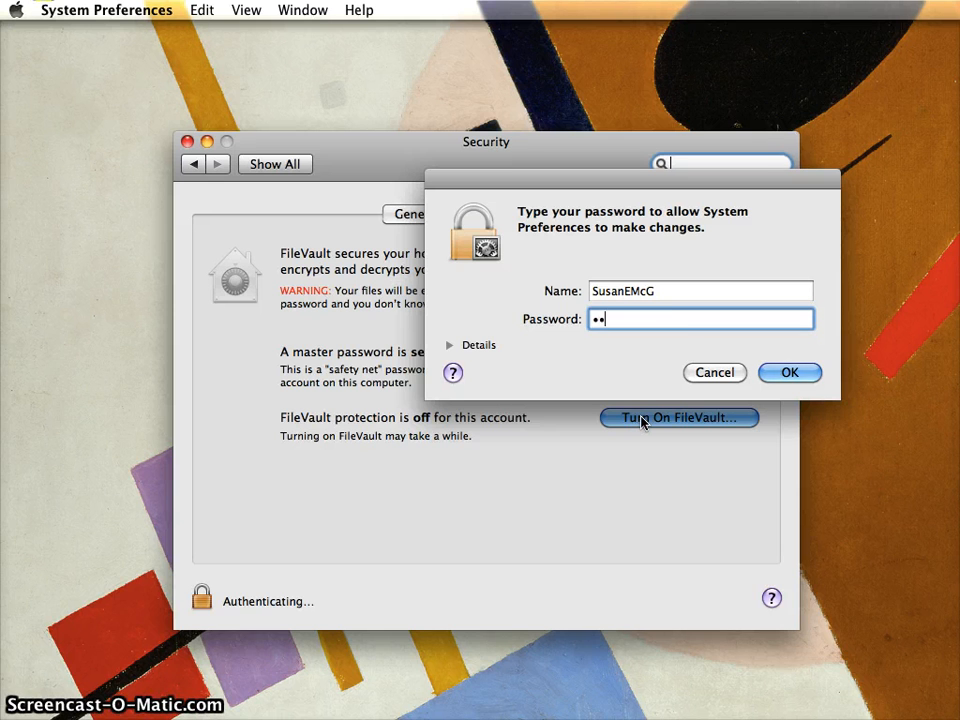
Enter the administrator password, then the account password, reaching the FileVault warning.
text(password)
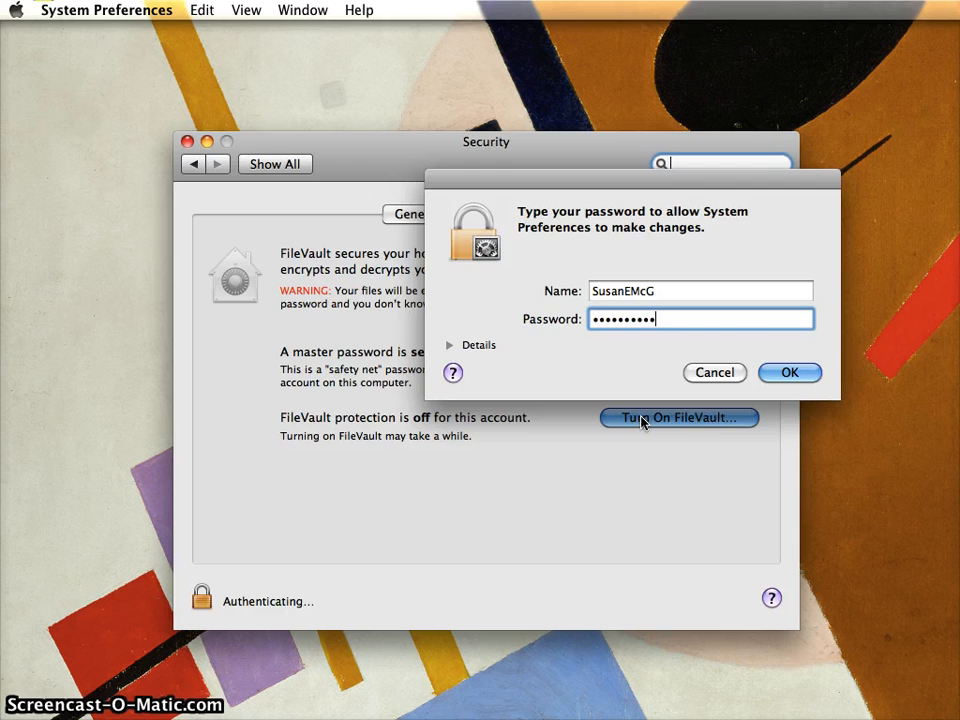
click(788, 372)
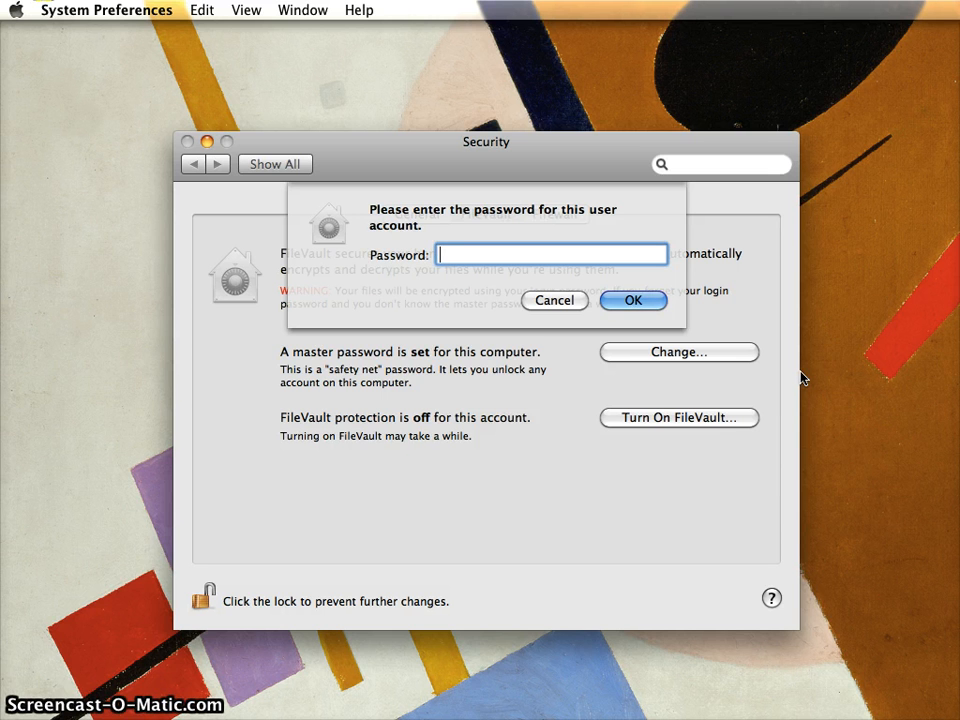
text(password)
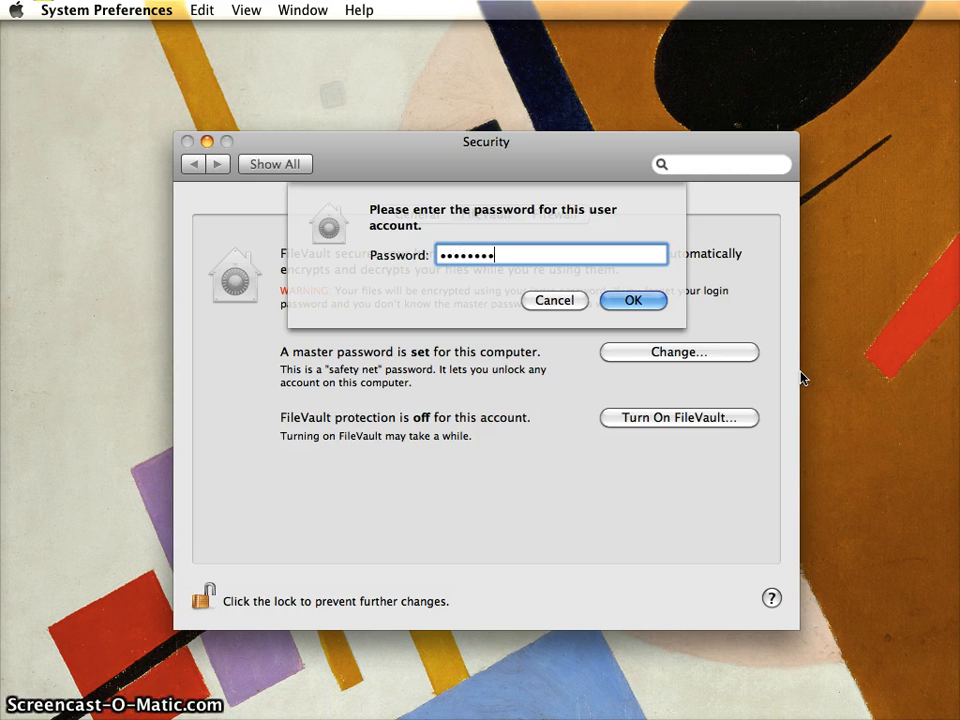
click(632, 300)
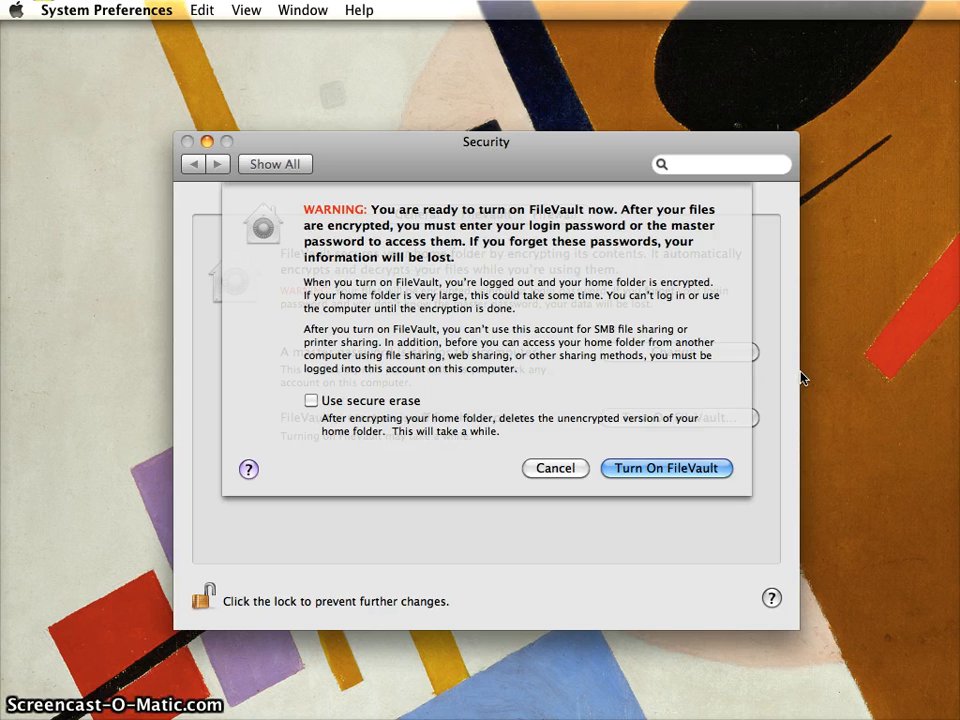
mouse_move(298, 436)
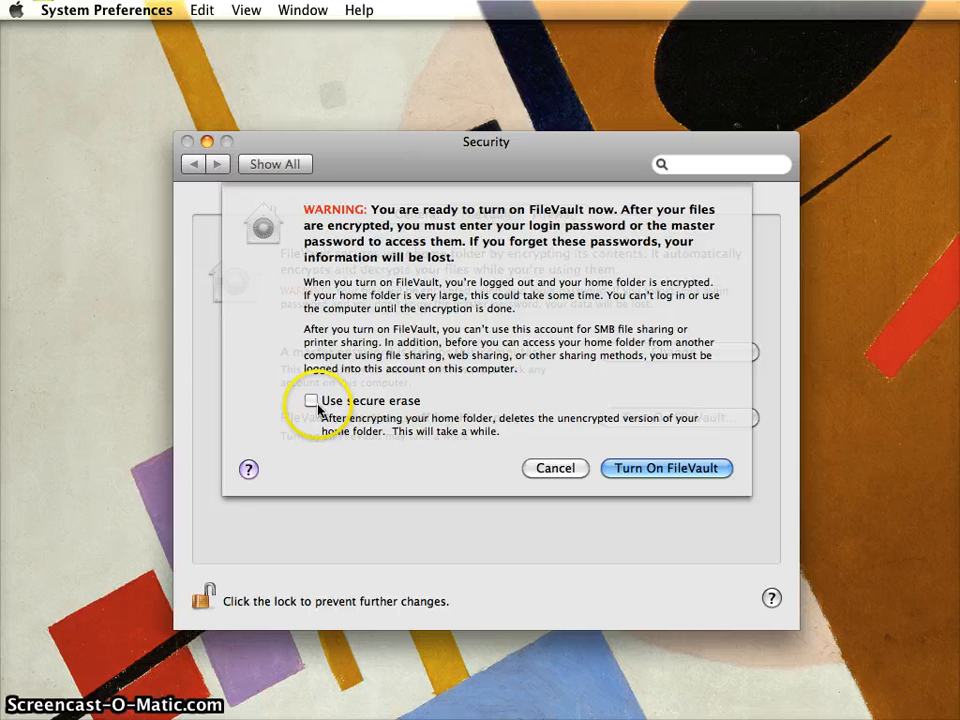
Enable Use secure erase for the unencrypted home folder in the FileVault warning.
click(312, 400)
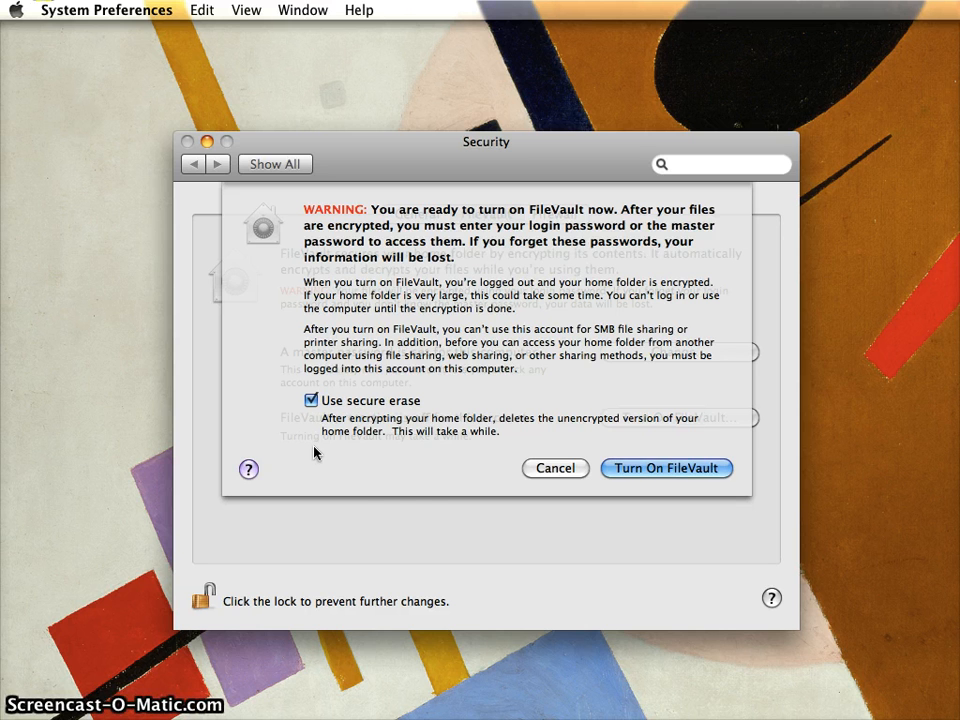
mouse_move(340, 486)
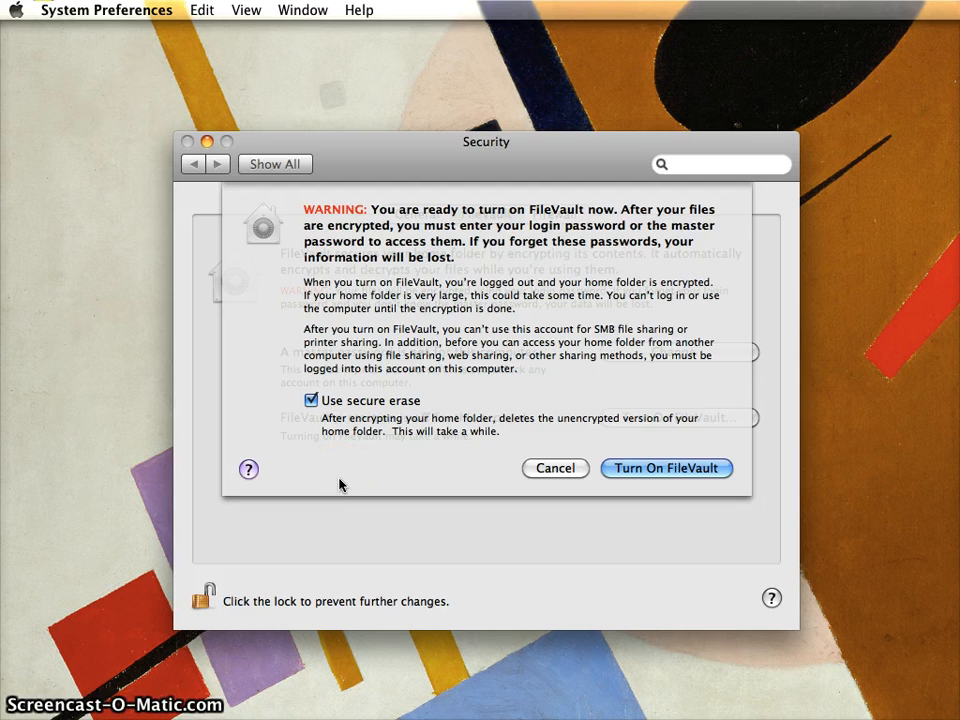